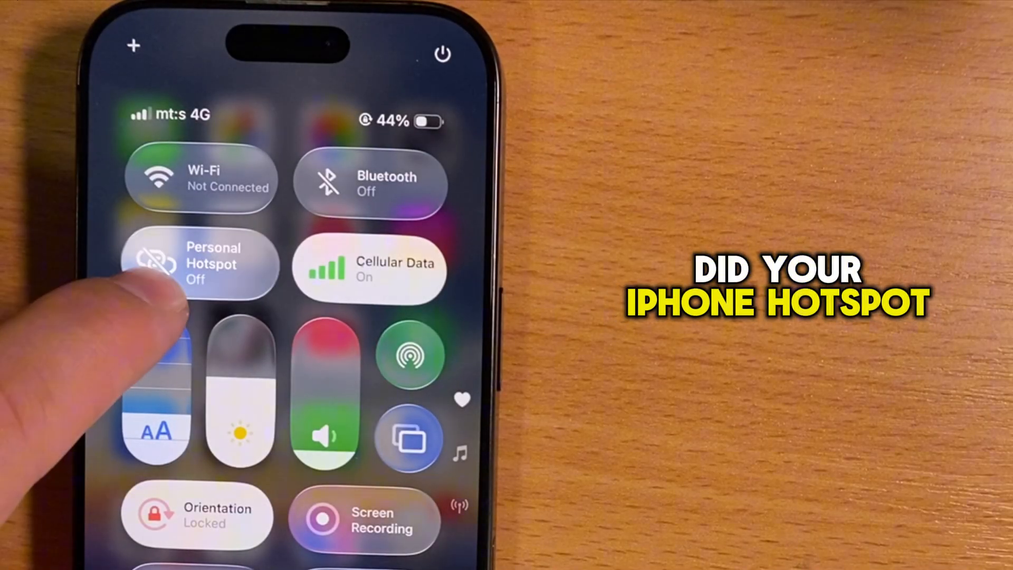
Try switching Personal Hotspot on from the Control Center tile.
{"action": "left_click", "coordinate": [200, 264]}
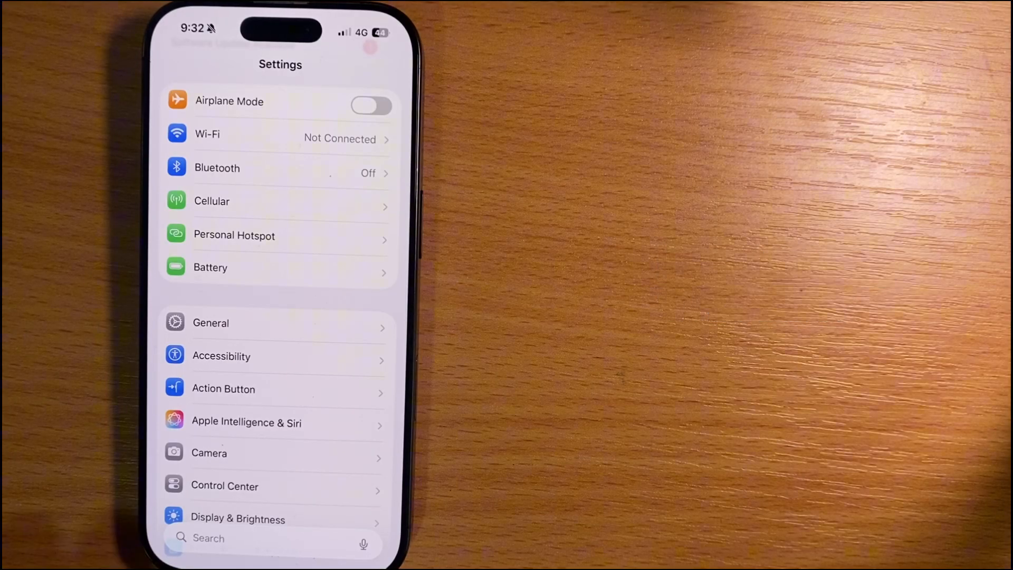
{"action": "left_click", "coordinate": [210, 322]}
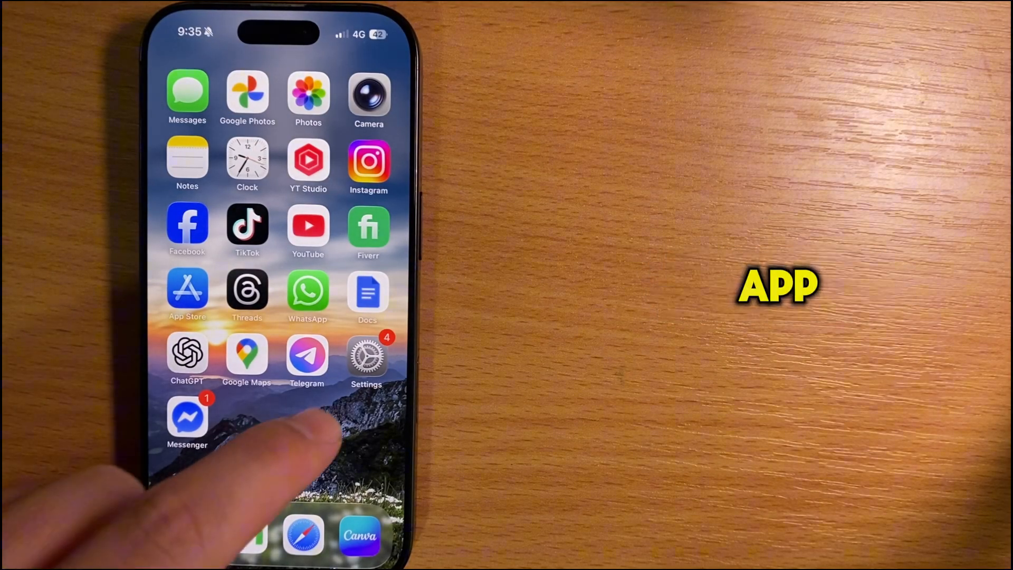
Go to Settings > General and reach Transfer or Reset iPhone at the bottom.
{"action": "left_click", "coordinate": [366, 361]}
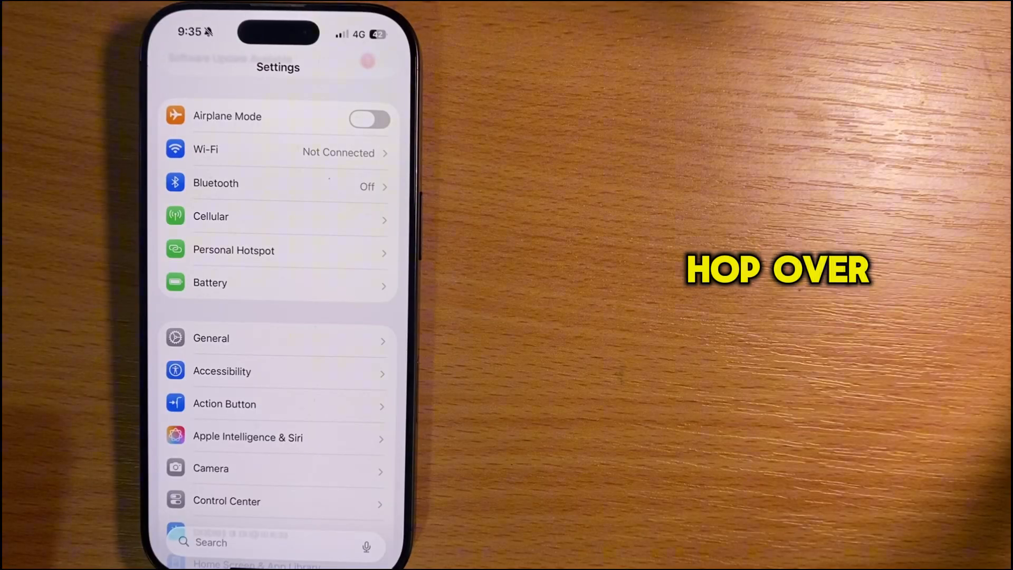
{"action": "left_click", "coordinate": [211, 337]}
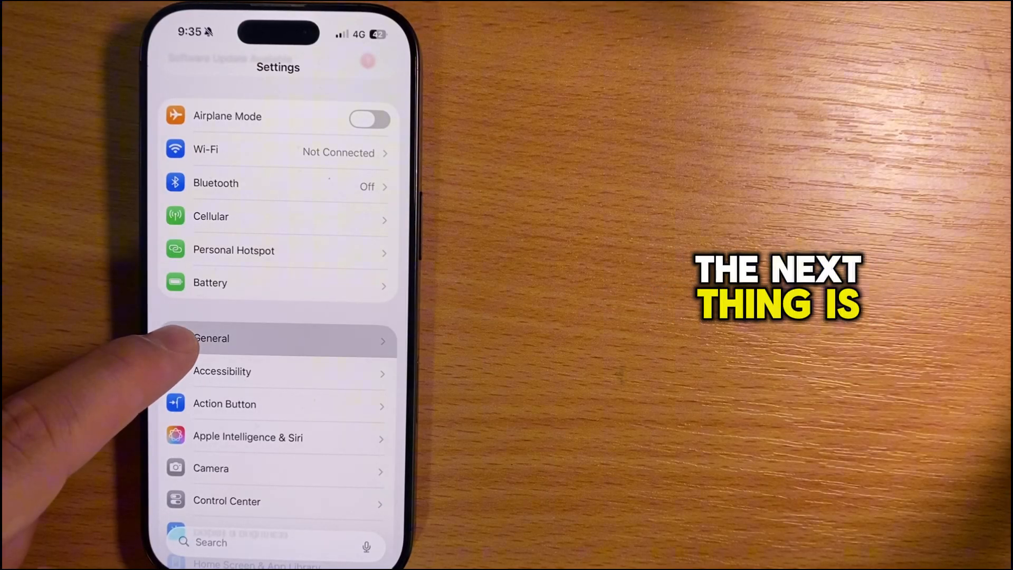
{"action": "left_click", "coordinate": [211, 337]}
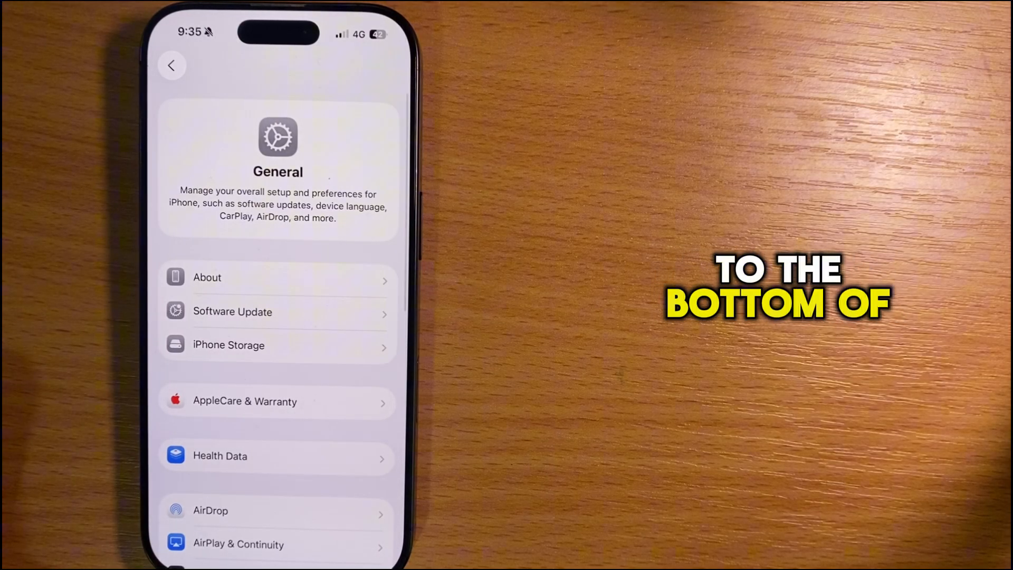
{"action": "scroll", "scroll_direction": "down", "scroll_amount": 3}
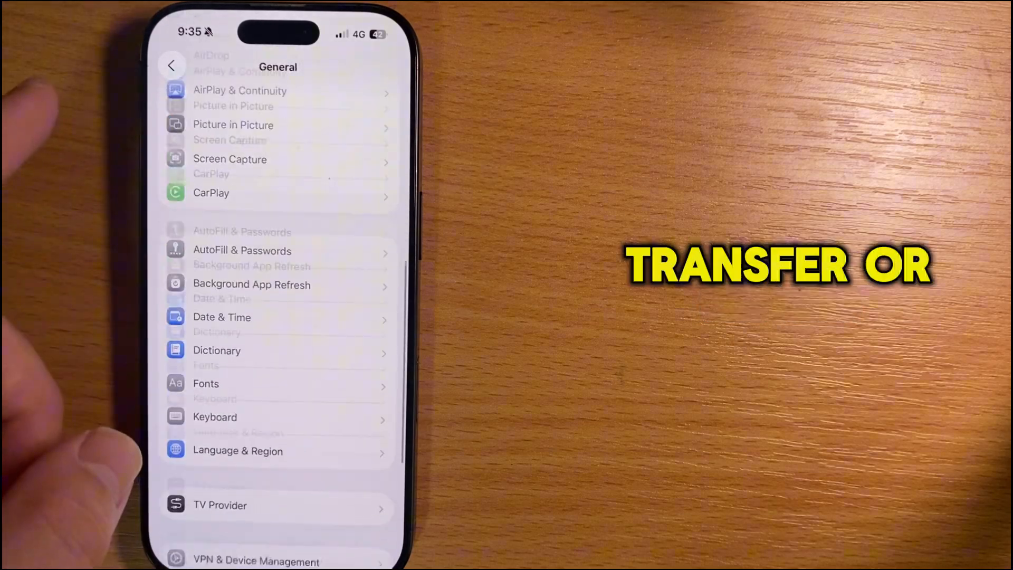
{"action": "scroll", "scroll_direction": "down", "scroll_amount": 3}
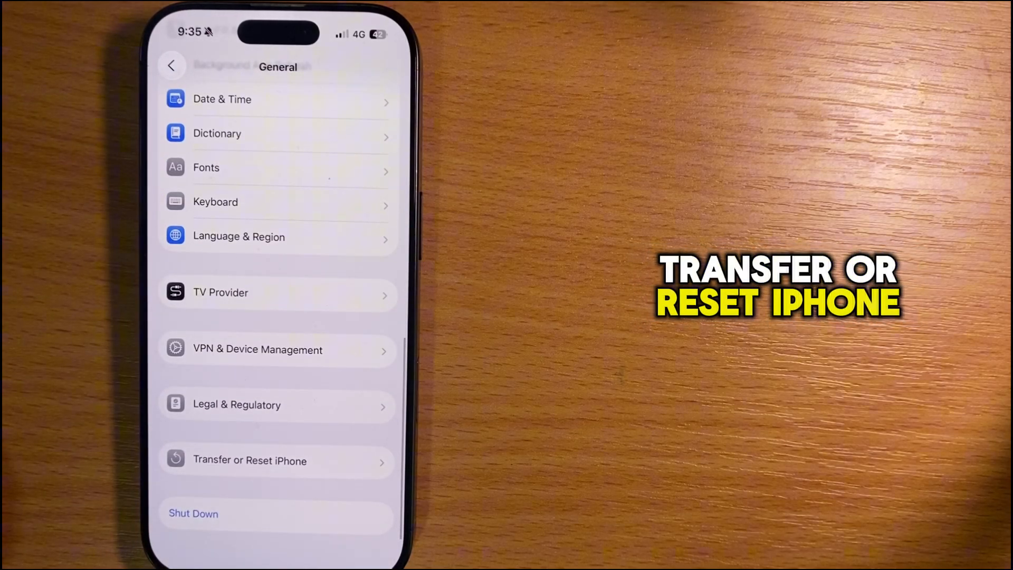
{"action": "left_click", "coordinate": [249, 460]}
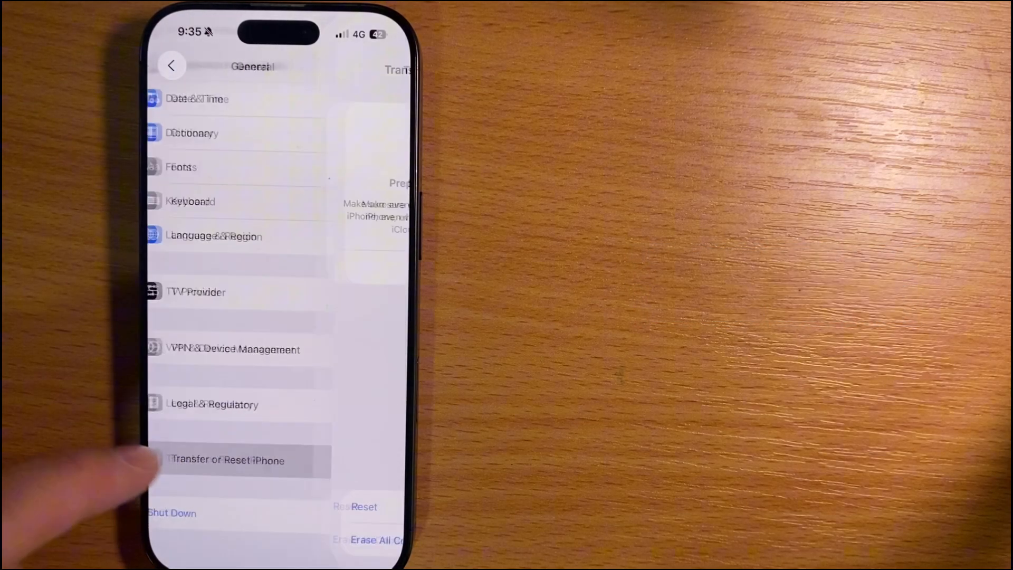
Bring up the Reset options list on the Transfer or Reset iPhone page.
{"action": "left_click", "coordinate": [225, 460]}
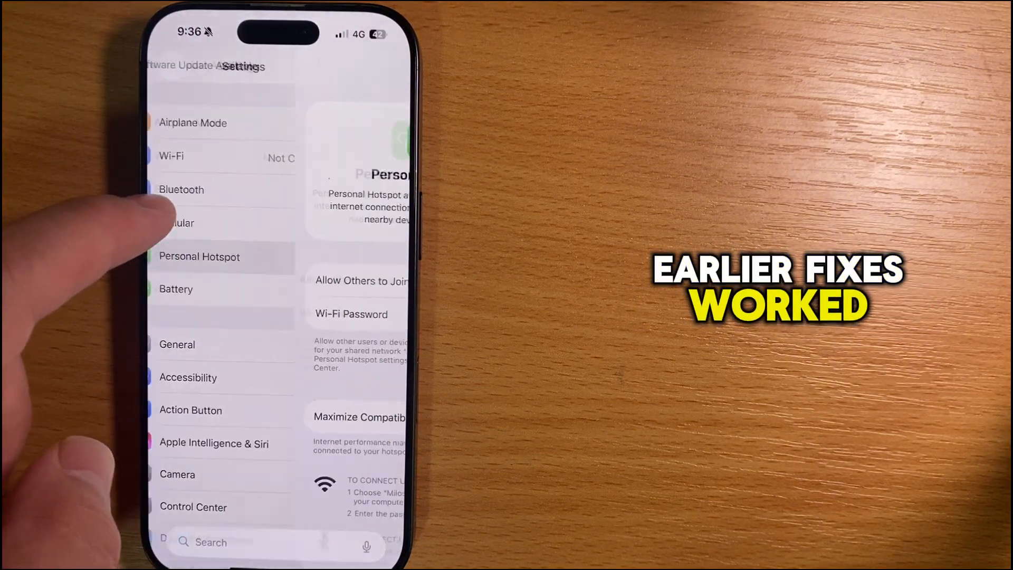
In Personal Hotspot, toggle Allow Others to Join off and back on.
{"action": "left_click", "coordinate": [199, 256]}
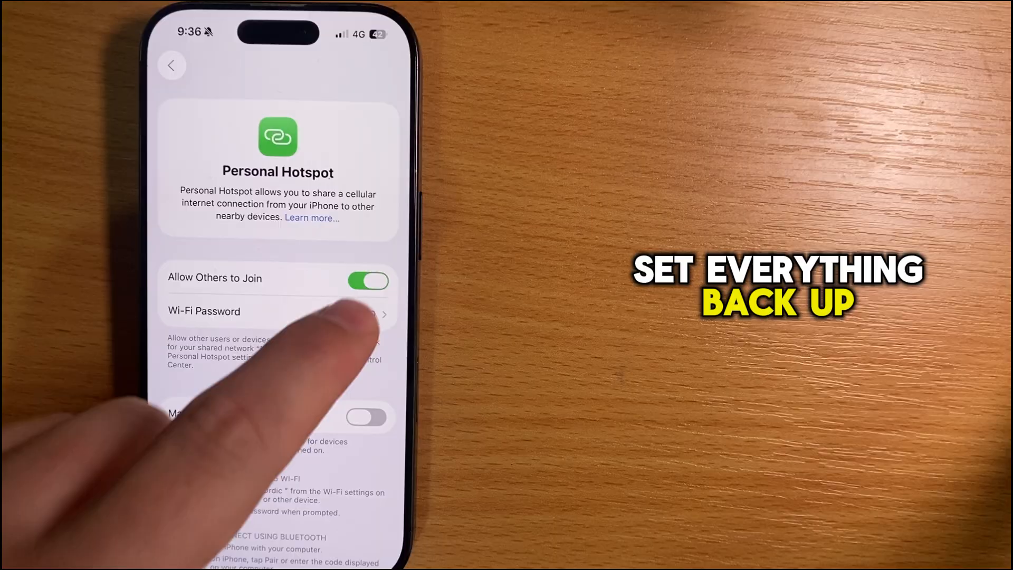
{"action": "left_click", "coordinate": [368, 280]}
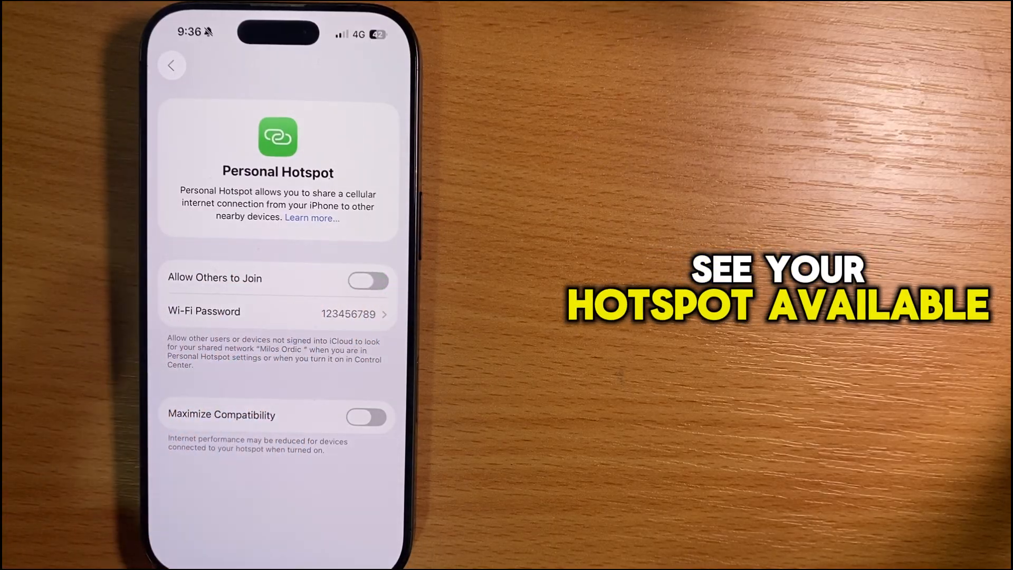
{"action": "left_click", "coordinate": [368, 280]}
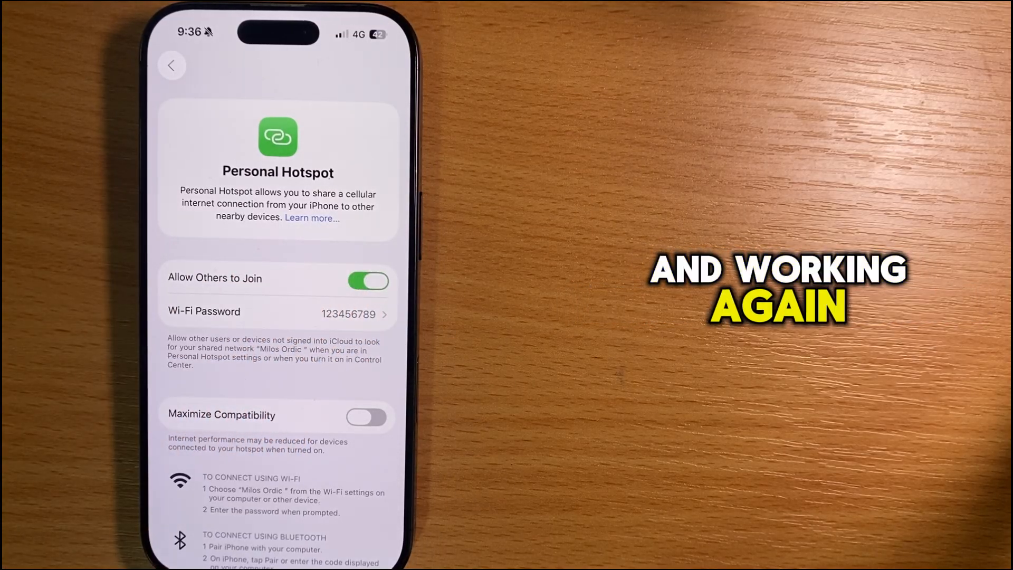